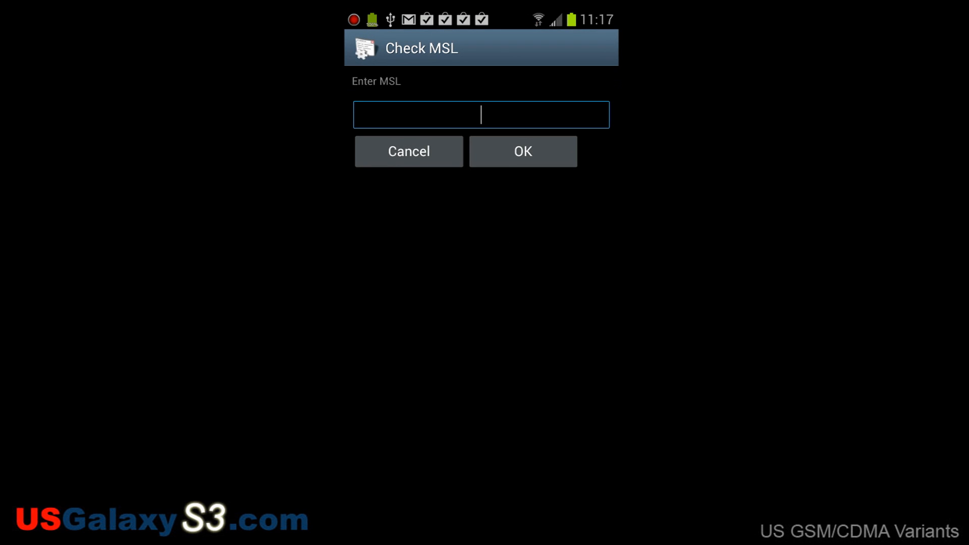
Dismiss the empty Check MSL prompt and bring up ConnectBot's host list.
{"action": "left_click", "coordinate": [408, 152]}
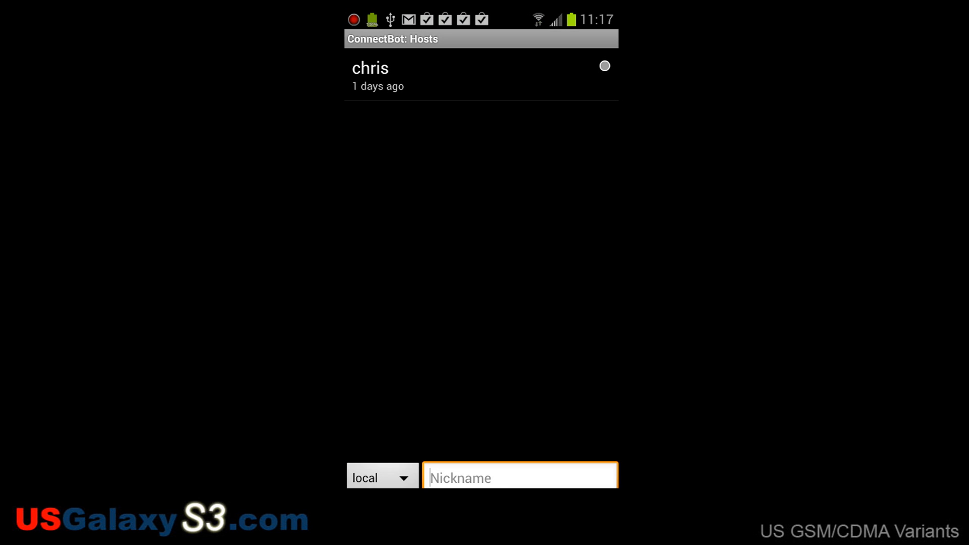
Connect to a local ConnectBot shell and dismiss the 80 x 25 resize prompt.
{"action": "left_click", "coordinate": [370, 68]}
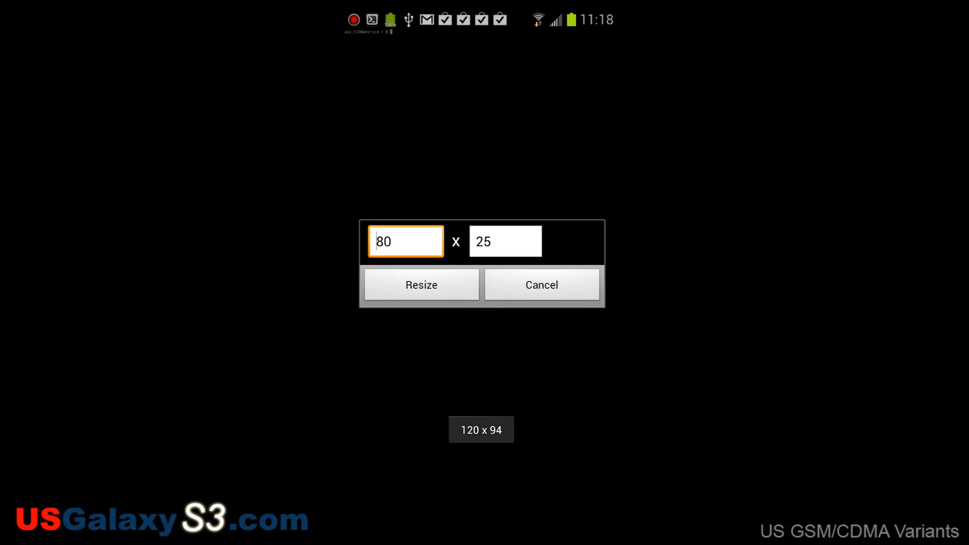
{"action": "left_click", "coordinate": [406, 241]}
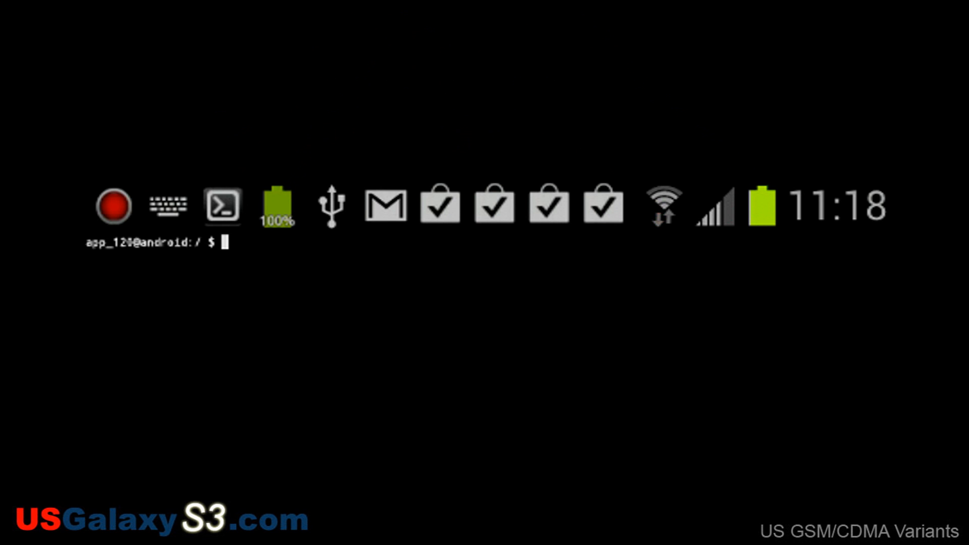
Run 'getprop ril.MSL' in the local shell to display the phone's MSL code.
{"action": "type", "text": "get"}
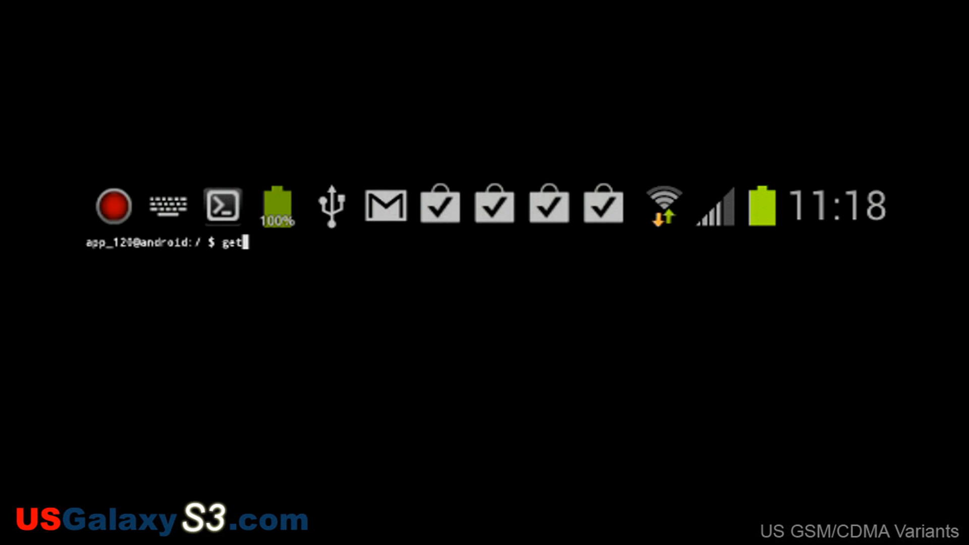
{"action": "type", "text": "prop"}
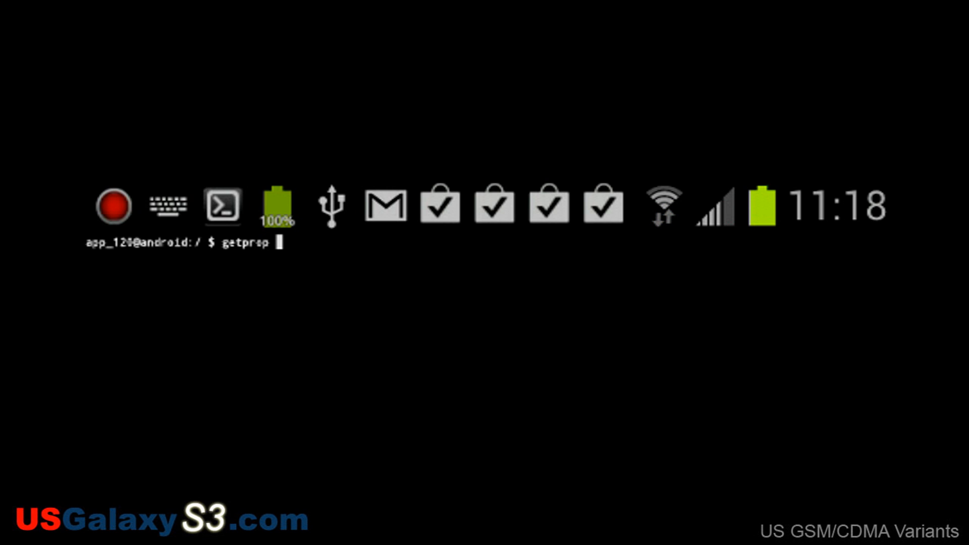
{"action": "type", "text": "ril"}
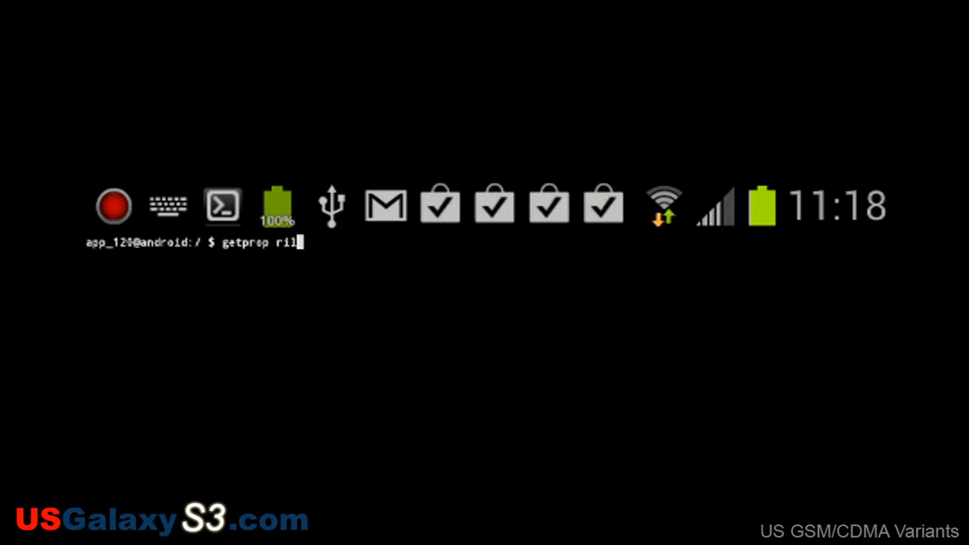
{"action": "type", "text": "."}
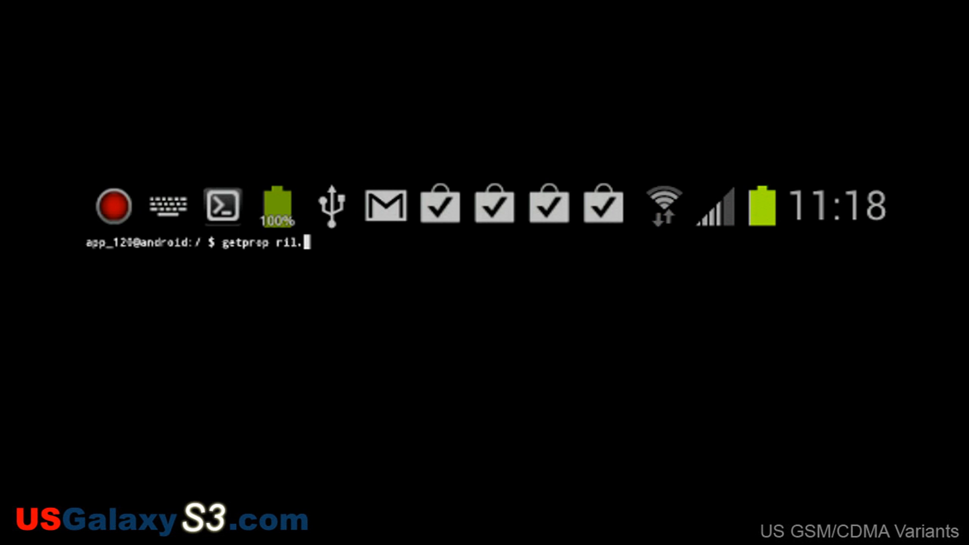
{"action": "type", "text": "M"}
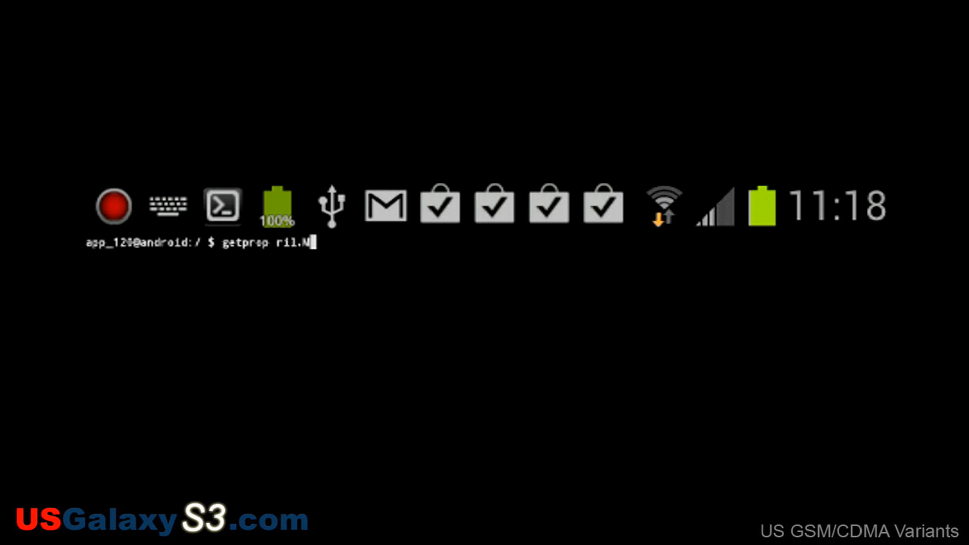
{"action": "type", "text": "S"}
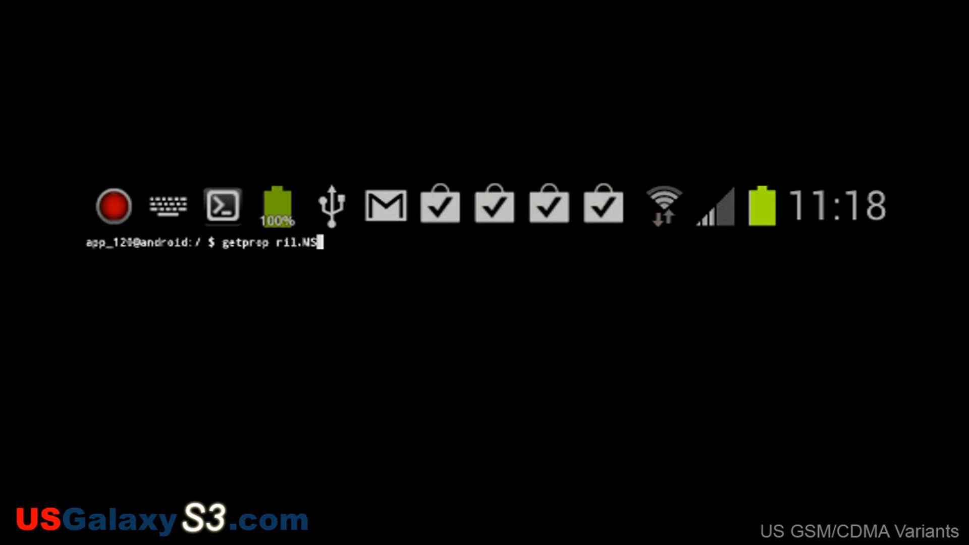
{"action": "type", "text": "L"}
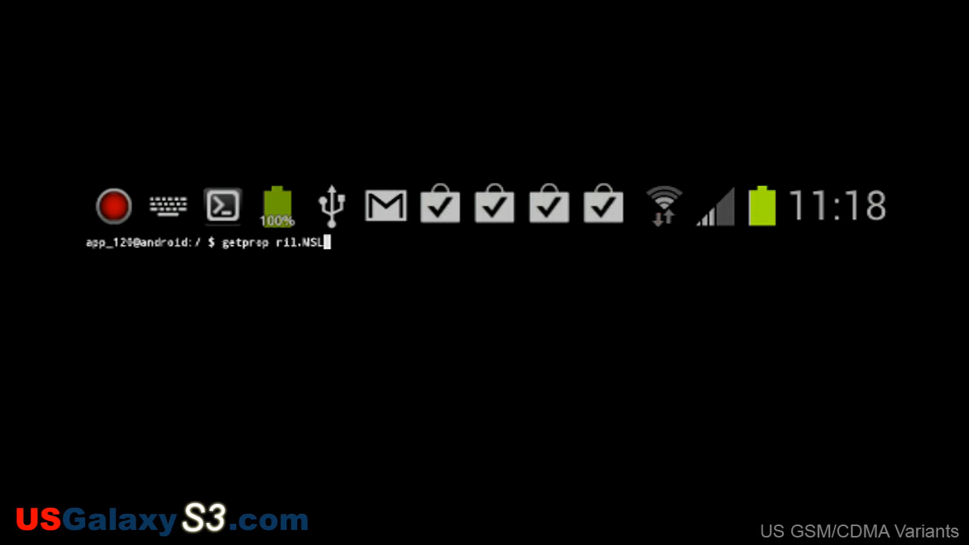
{"action": "key", "text": "Return"}
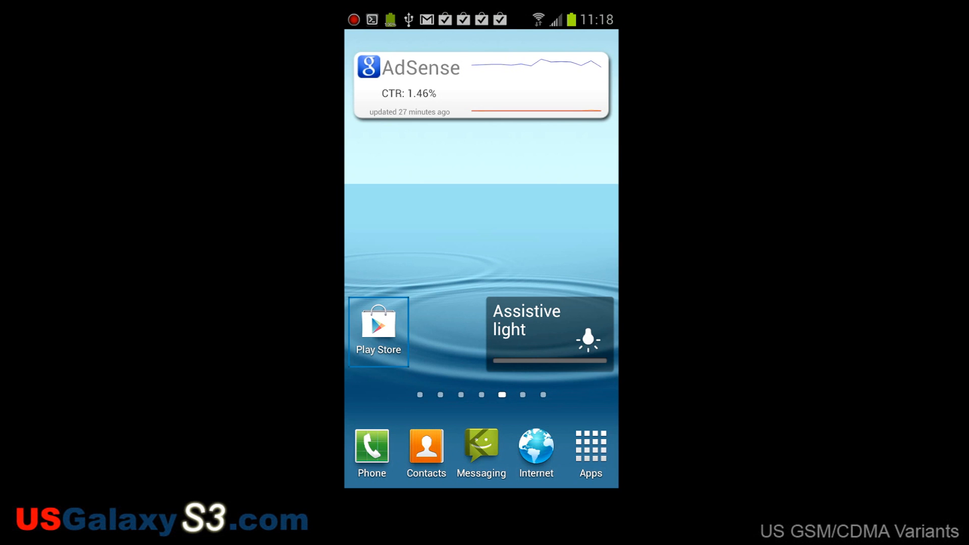
Return to the Check MSL prompt, enter the six-digit MSL, and submit it.
{"action": "left_click", "coordinate": [371, 446]}
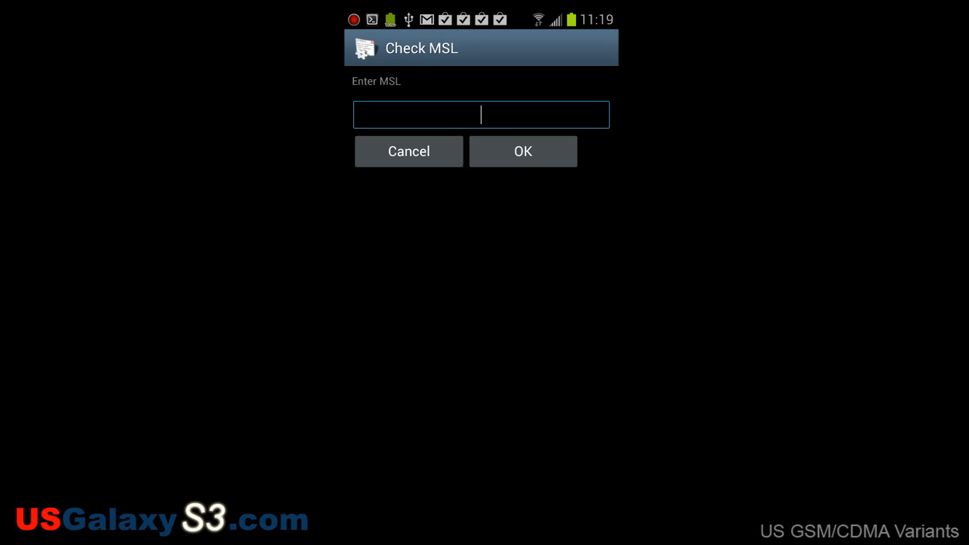
{"action": "left_click", "coordinate": [481, 114]}
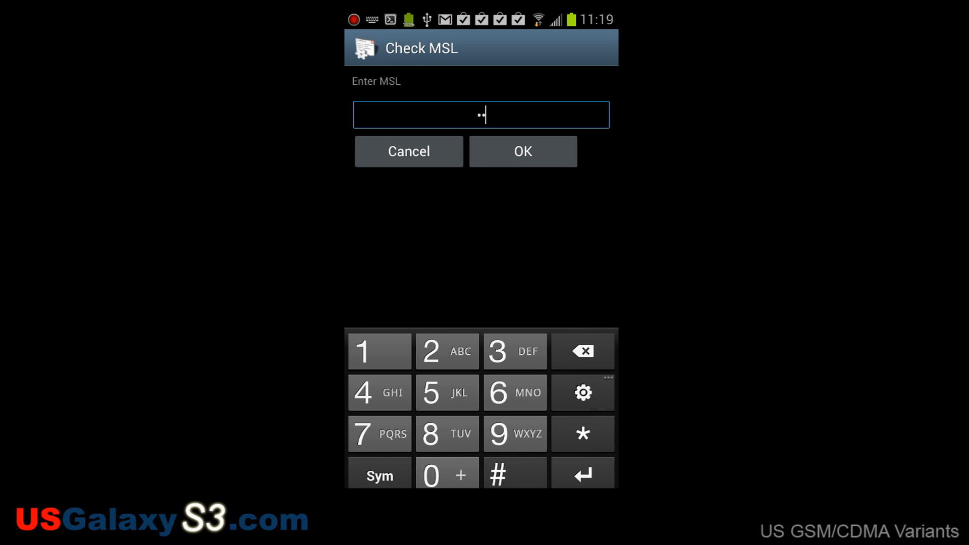
{"action": "left_click", "coordinate": [447, 391]}
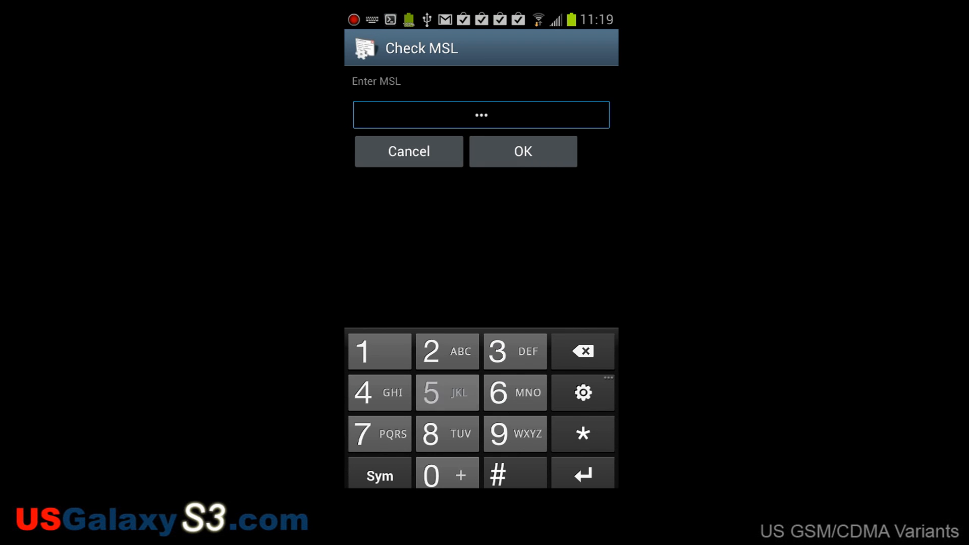
{"action": "left_click", "coordinate": [447, 392]}
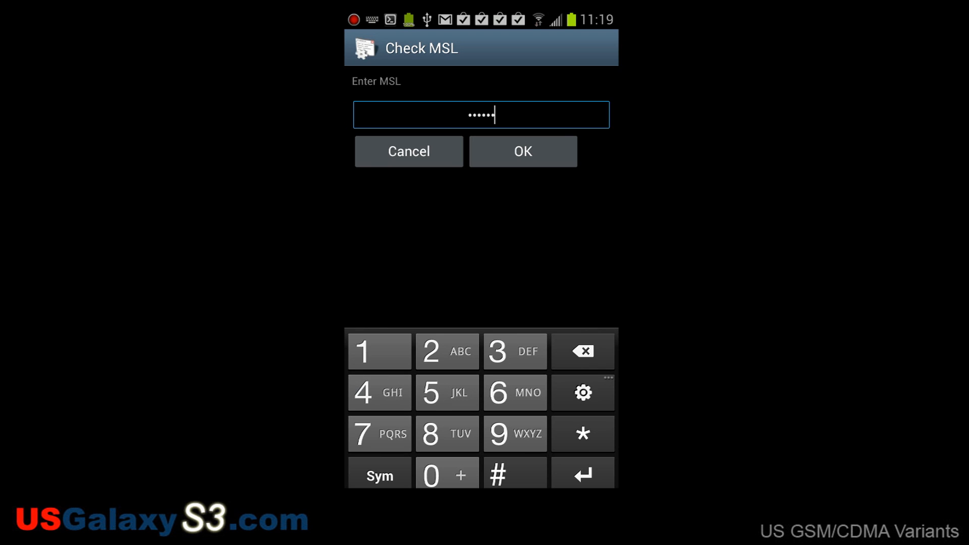
{"action": "left_click", "coordinate": [521, 151]}
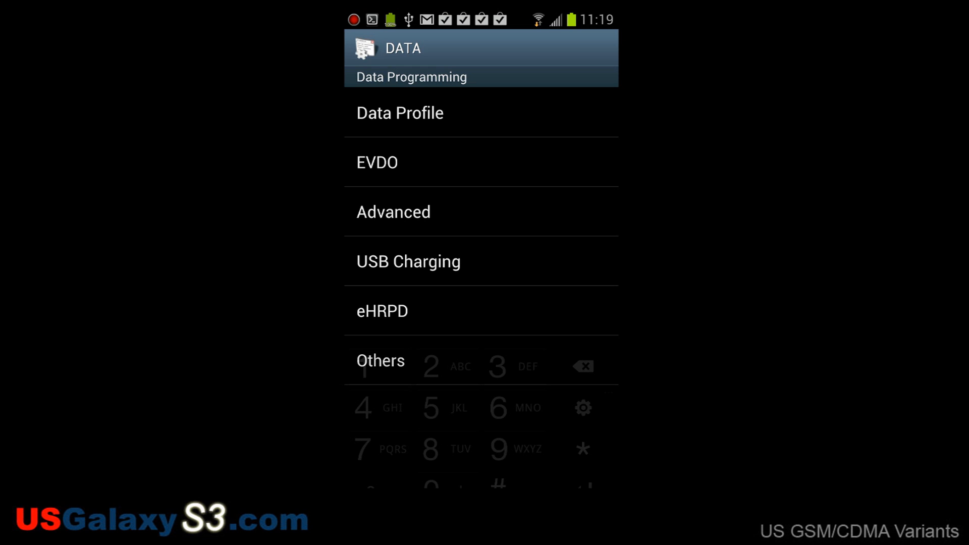
Under Others > Multimedia, confirm RTSP proxy address 0.0.0.0 and RTSP proxy port 0.
{"action": "left_click", "coordinate": [381, 361]}
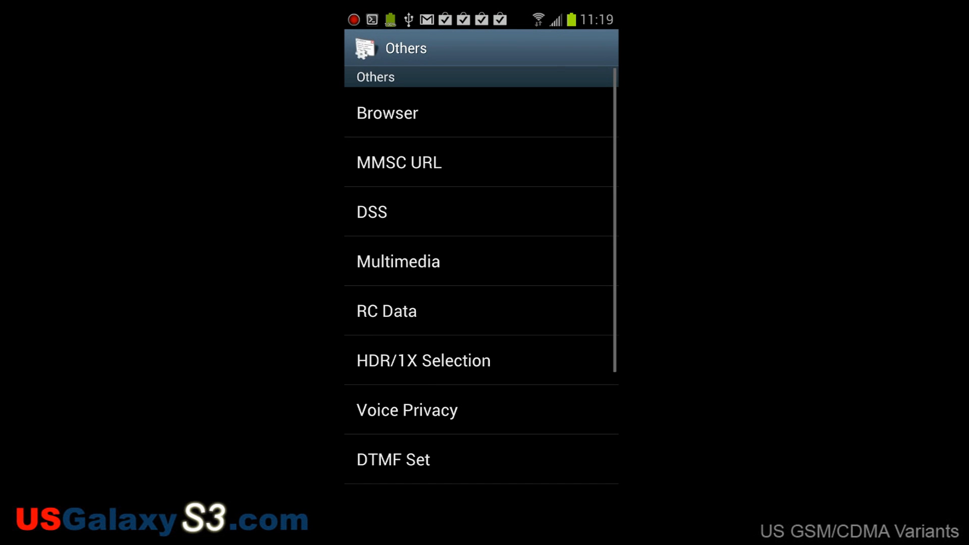
{"action": "left_click", "coordinate": [398, 261]}
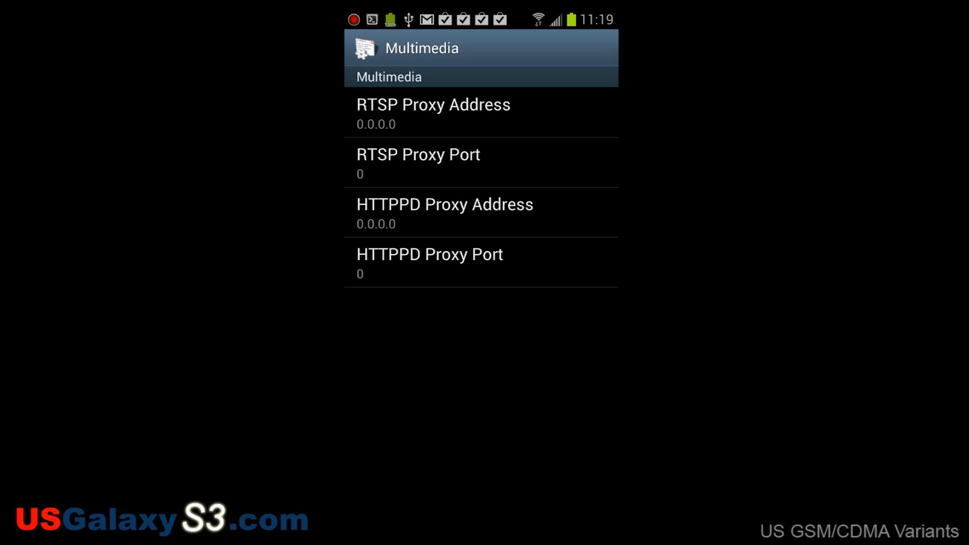
{"action": "left_click", "coordinate": [433, 114]}
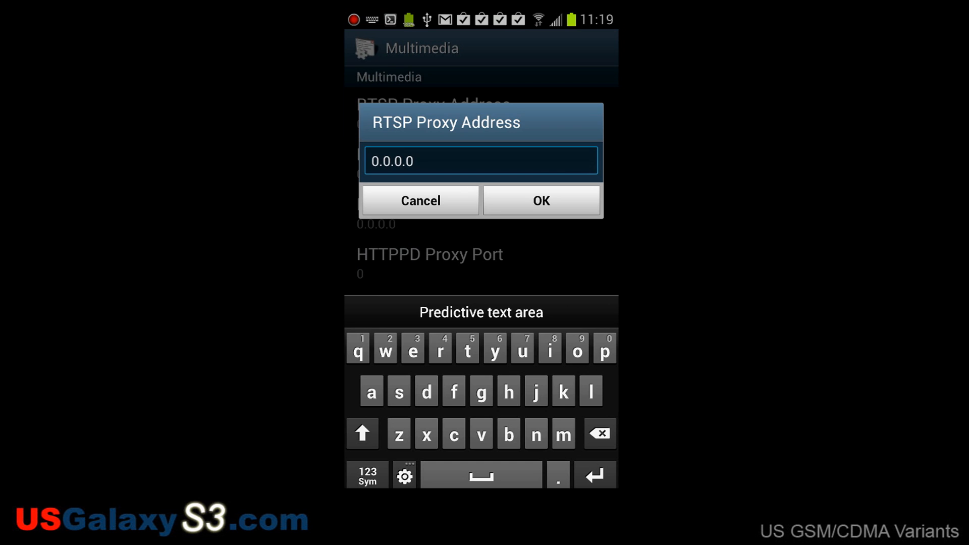
{"action": "left_click", "coordinate": [421, 200]}
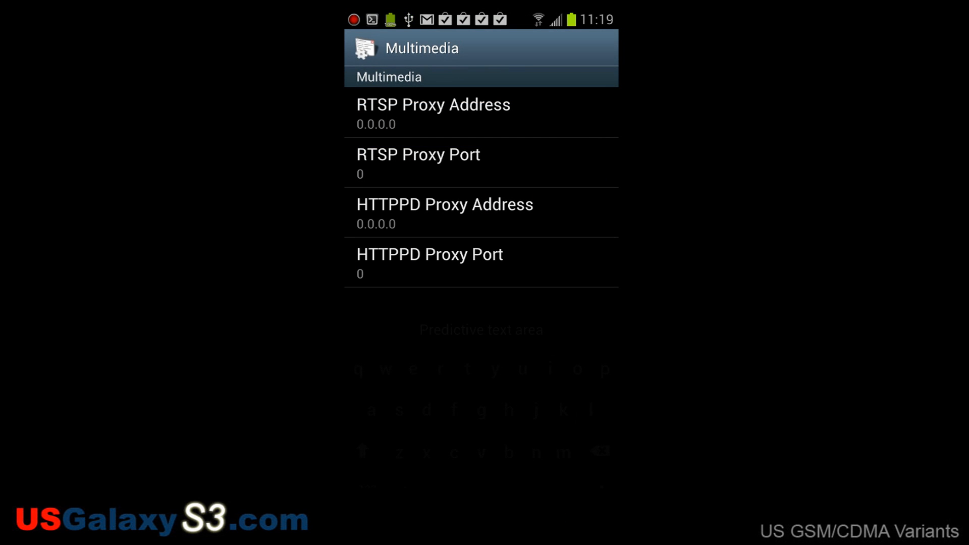
{"action": "left_click", "coordinate": [417, 163]}
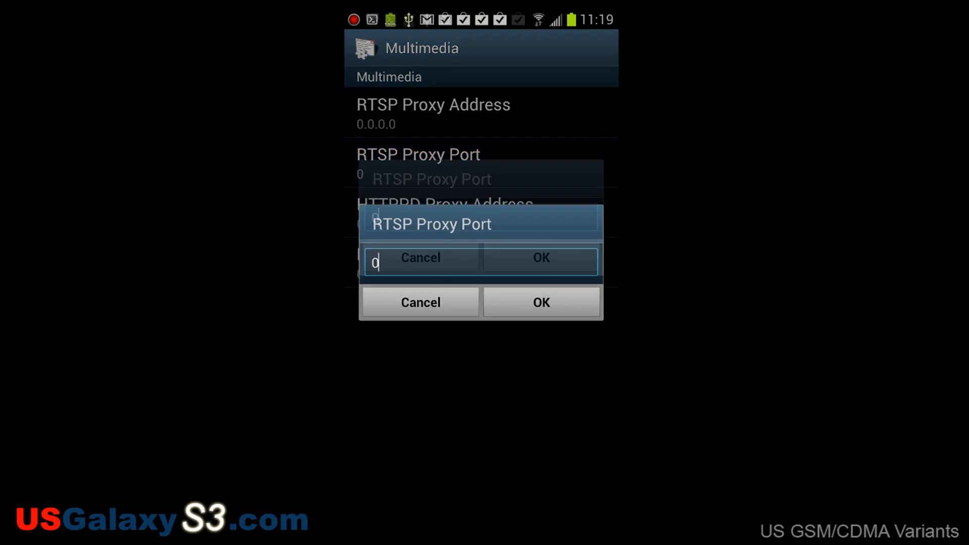
{"action": "left_click", "coordinate": [540, 301]}
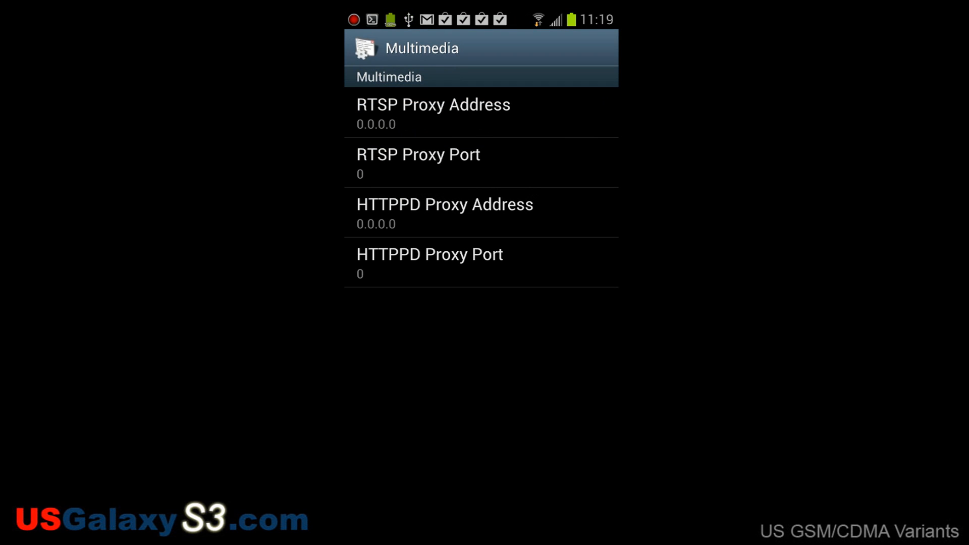